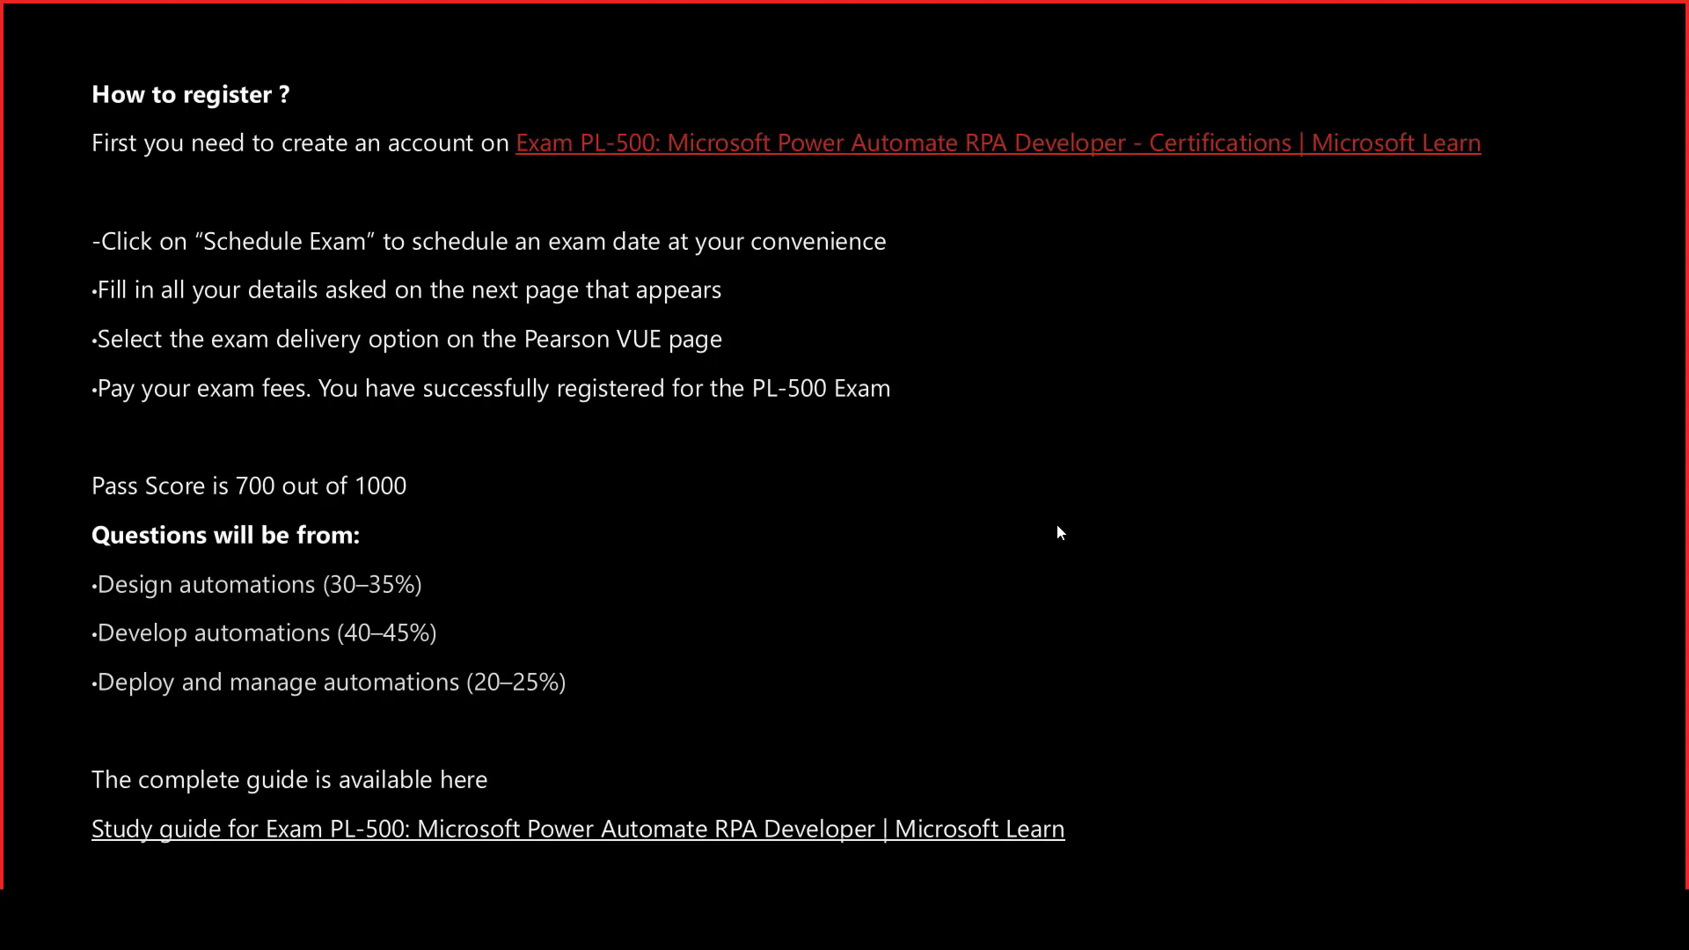
pyautogui.moveTo(1036, 149)
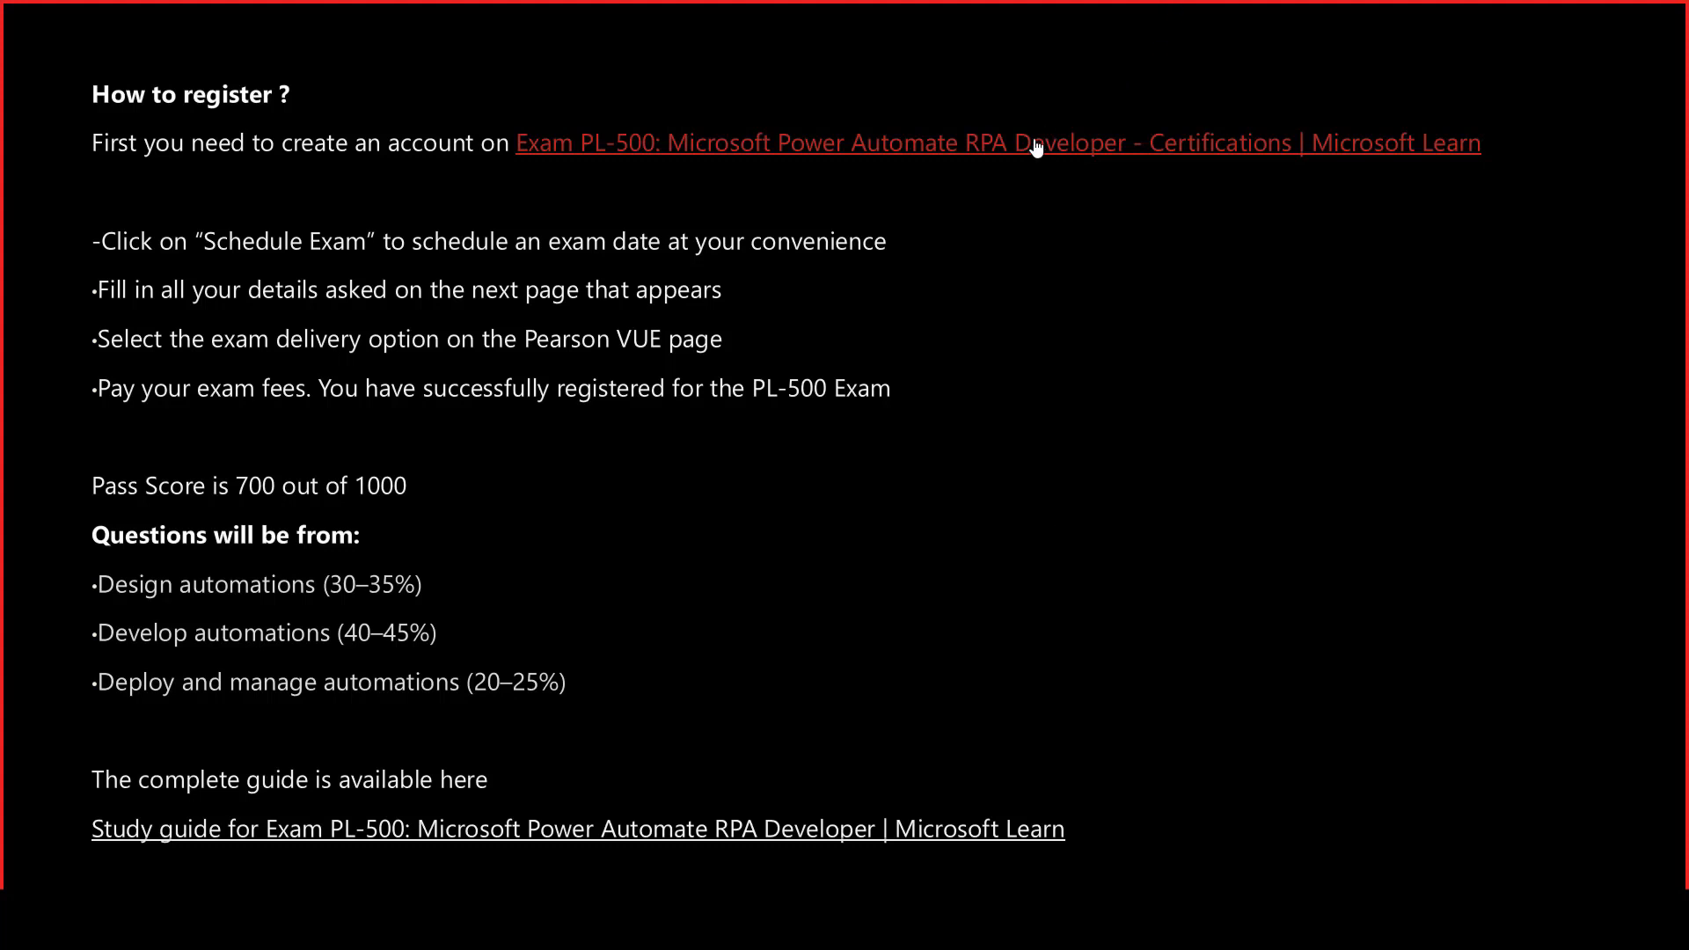
pyautogui.moveTo(892, 148)
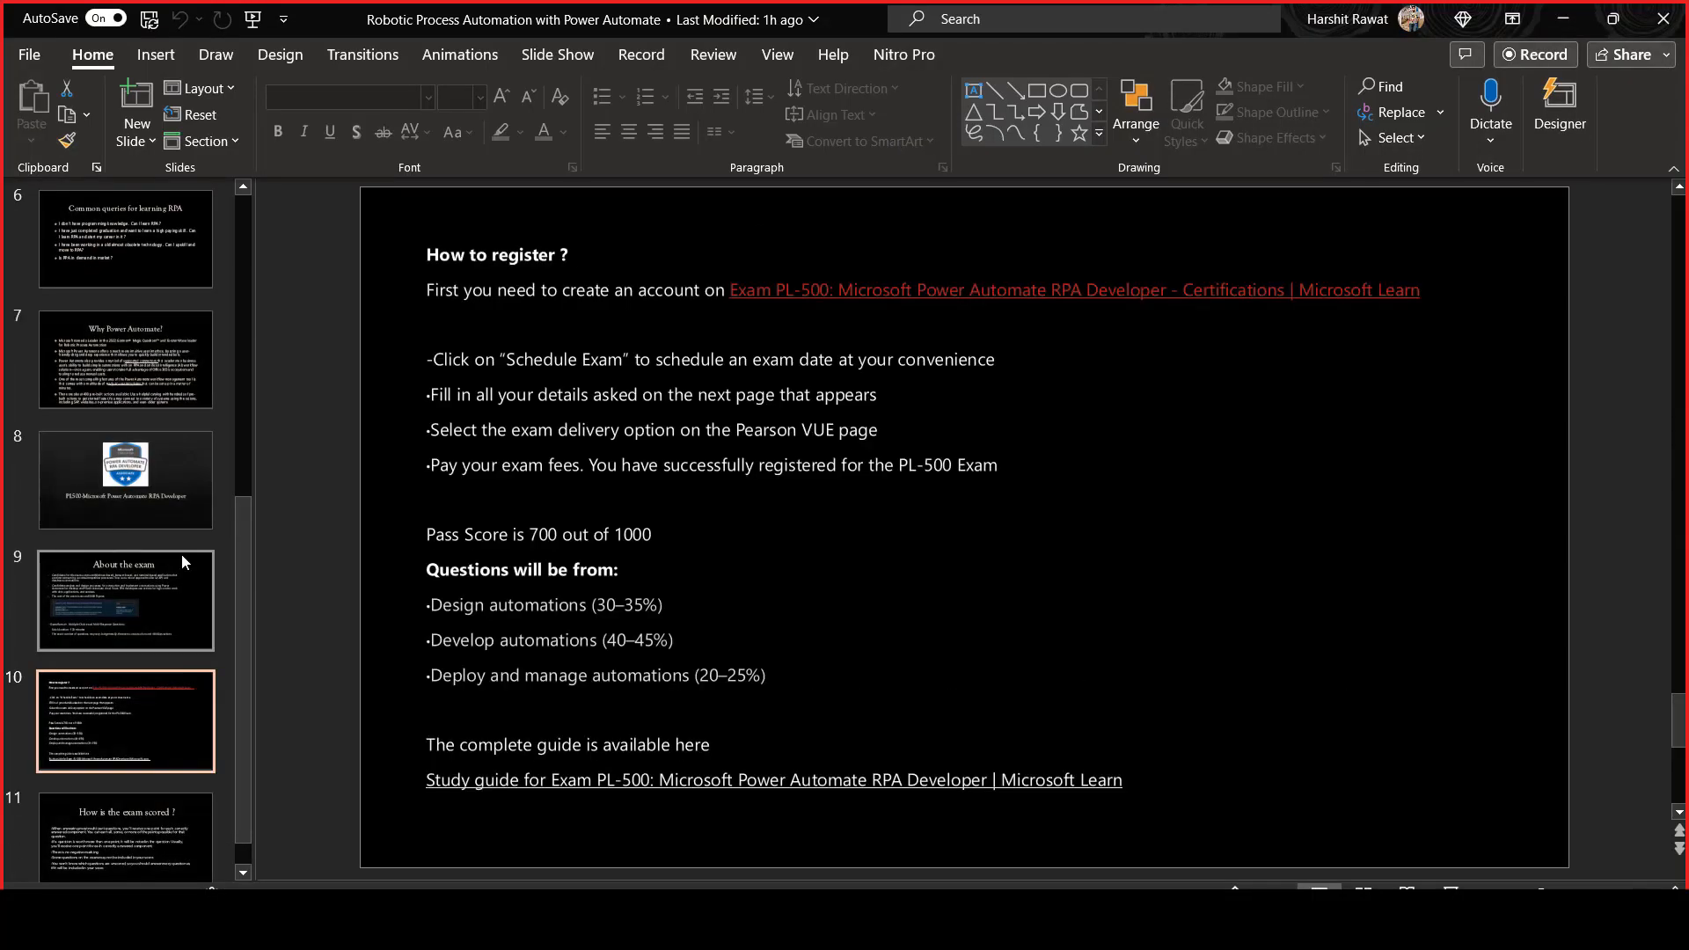
# - Open the Exam PL-500 certification page from slide 10's registration link
pyautogui.click(125, 721)
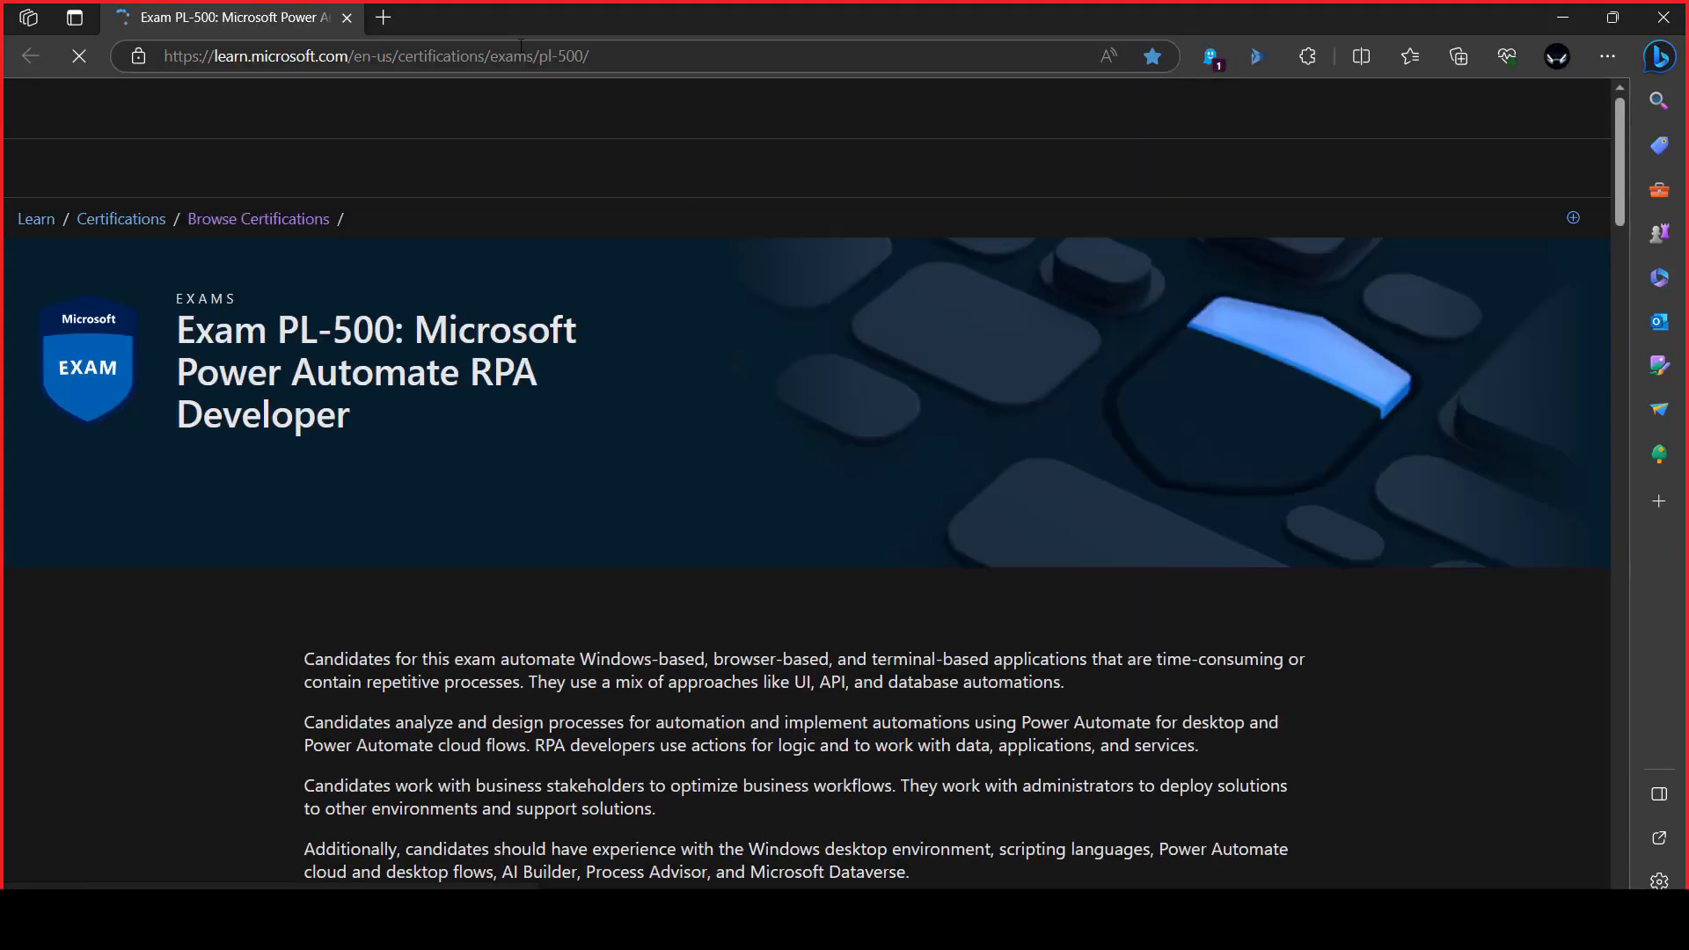
# - Browse the PL-500 exam page, then return to PowerPoint on slide 10
pyautogui.rightClick(378, 56)
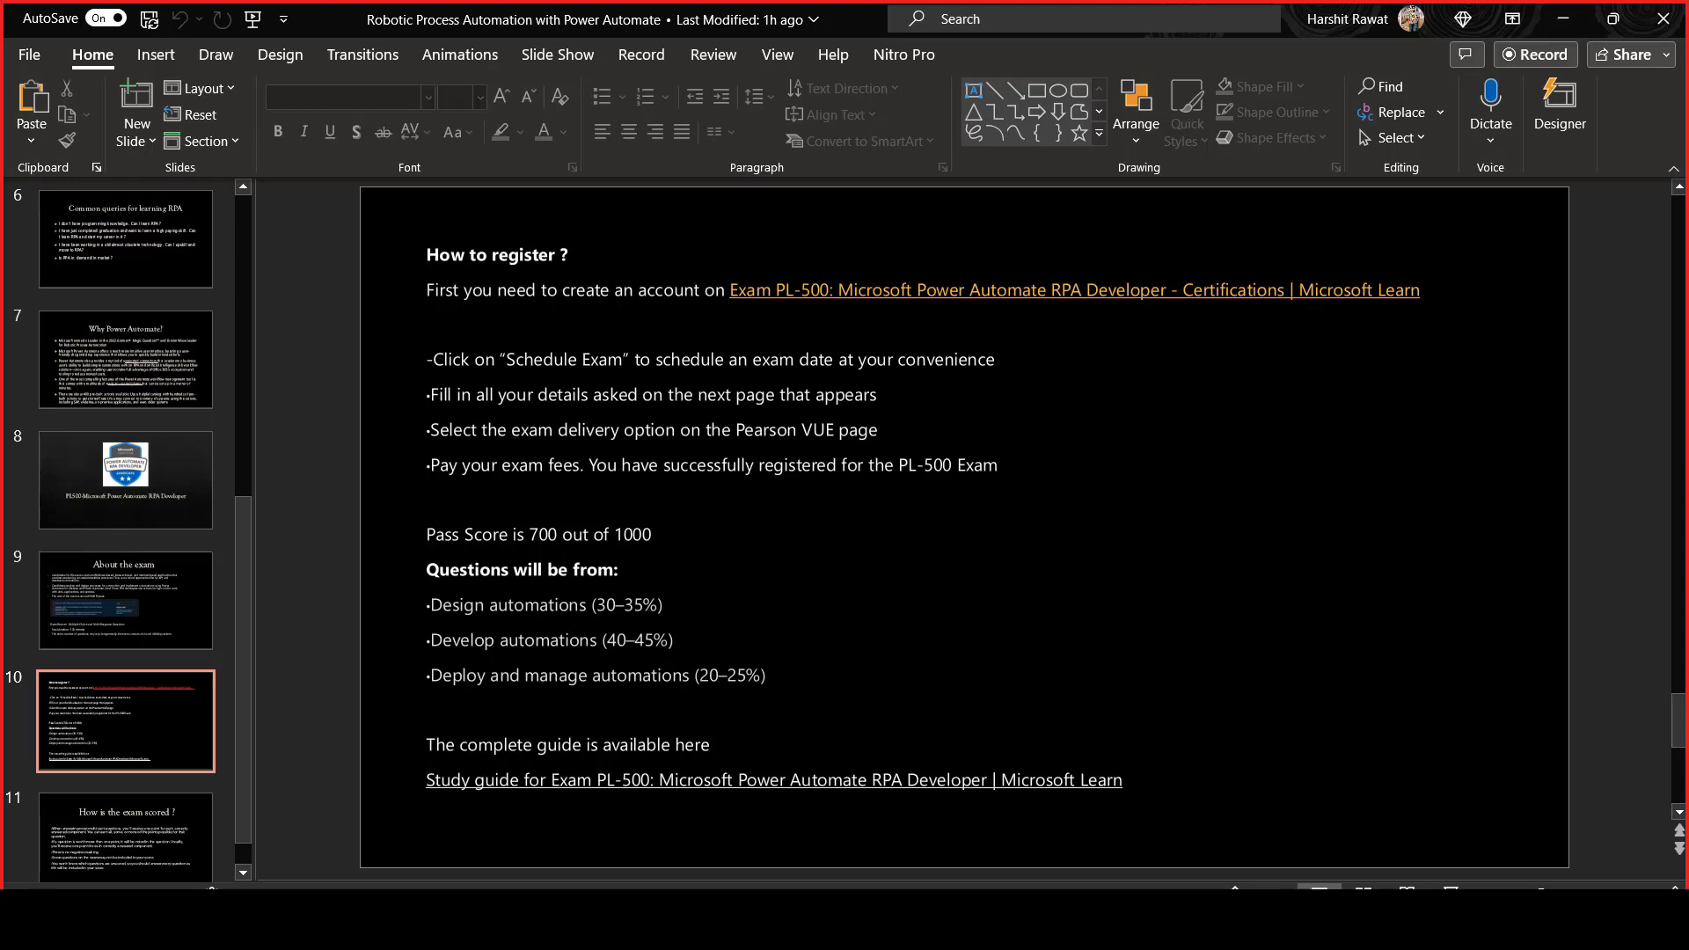
# - Briefly view slide 11, then return to the How to register slide
pyautogui.click(125, 799)
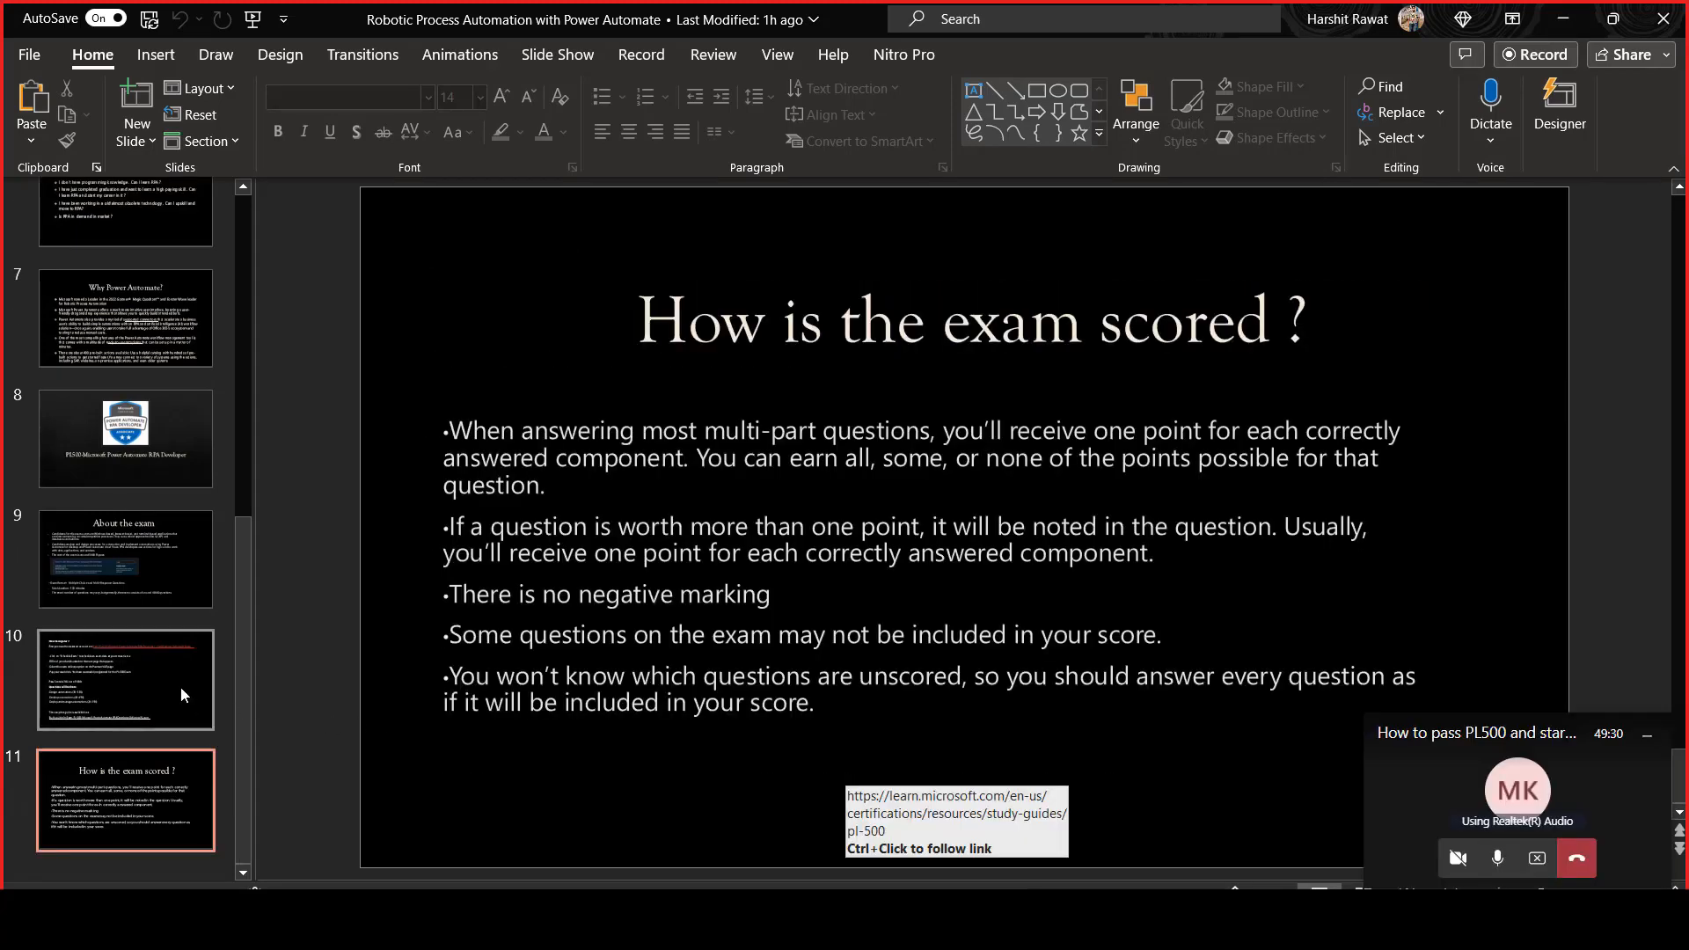
pyautogui.click(125, 680)
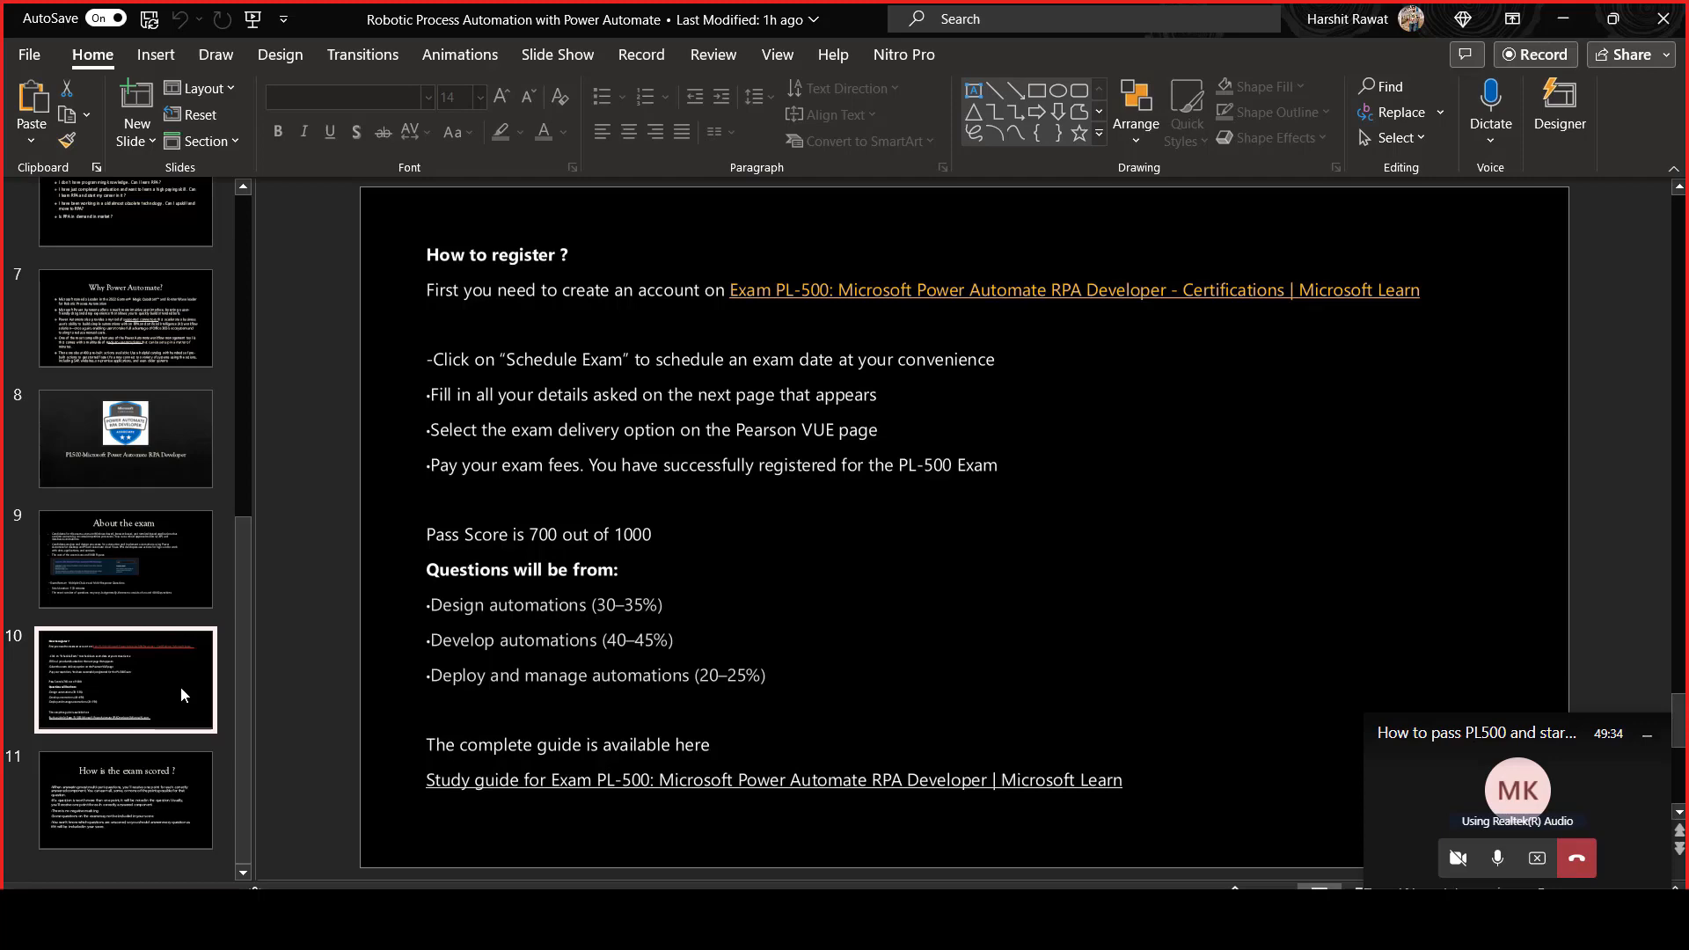
pyautogui.moveTo(711, 779)
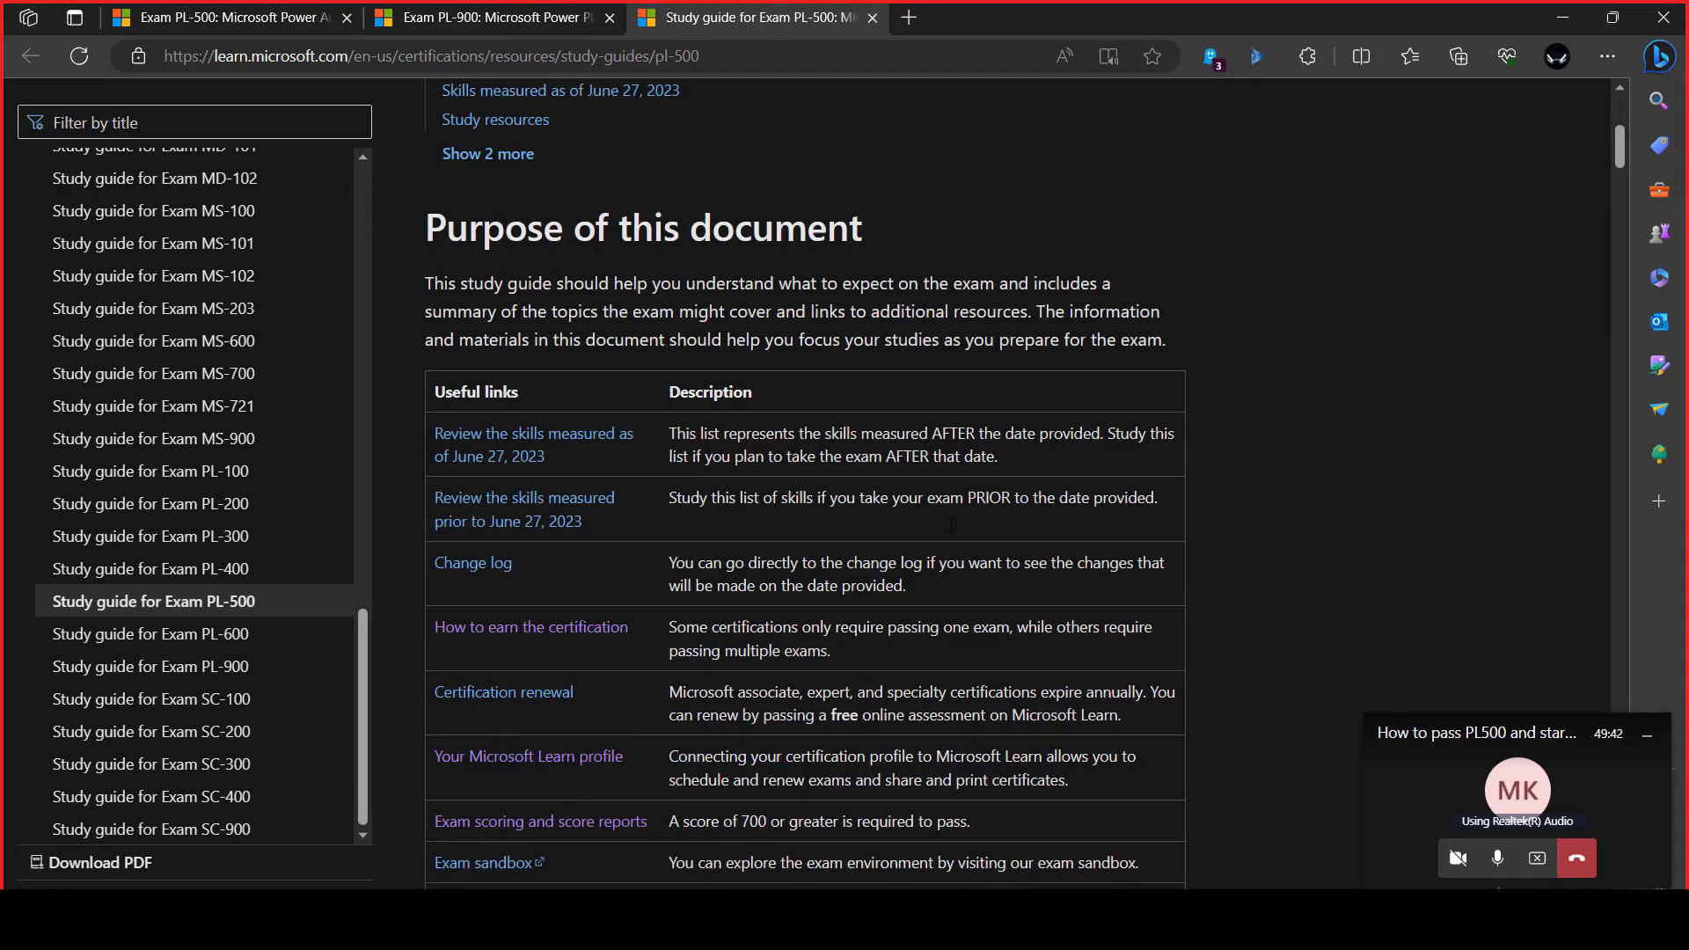
# - Scroll through the PL-500 study guide page in Edge
pyautogui.scroll(-3)
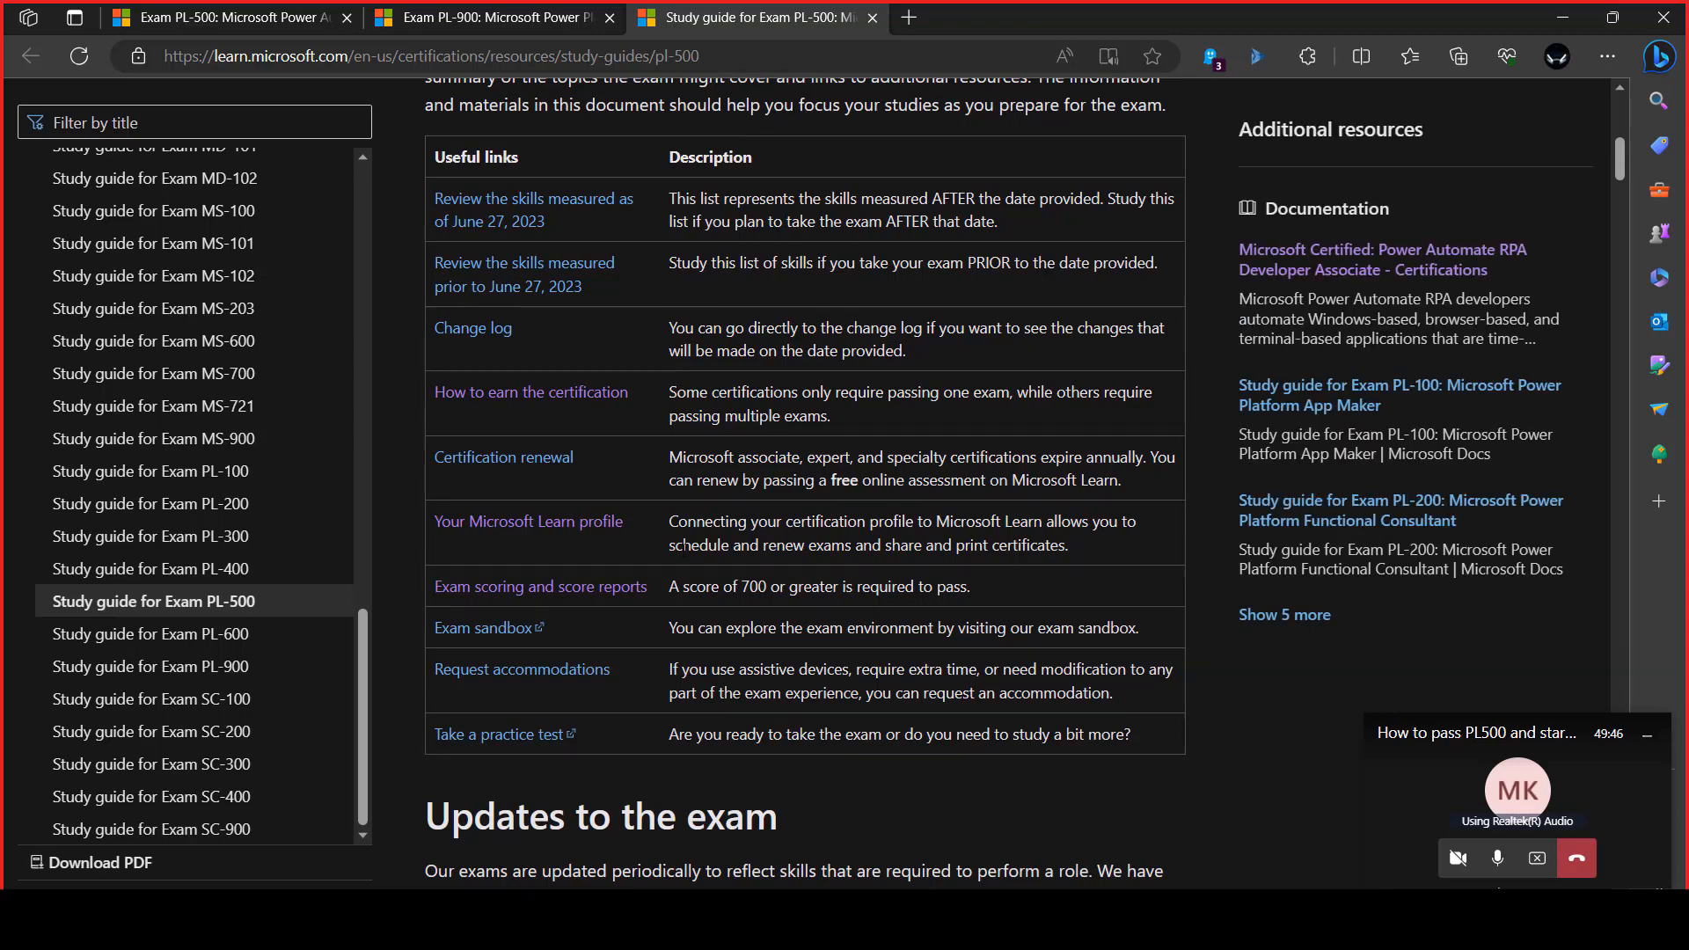
pyautogui.moveTo(628, 633)
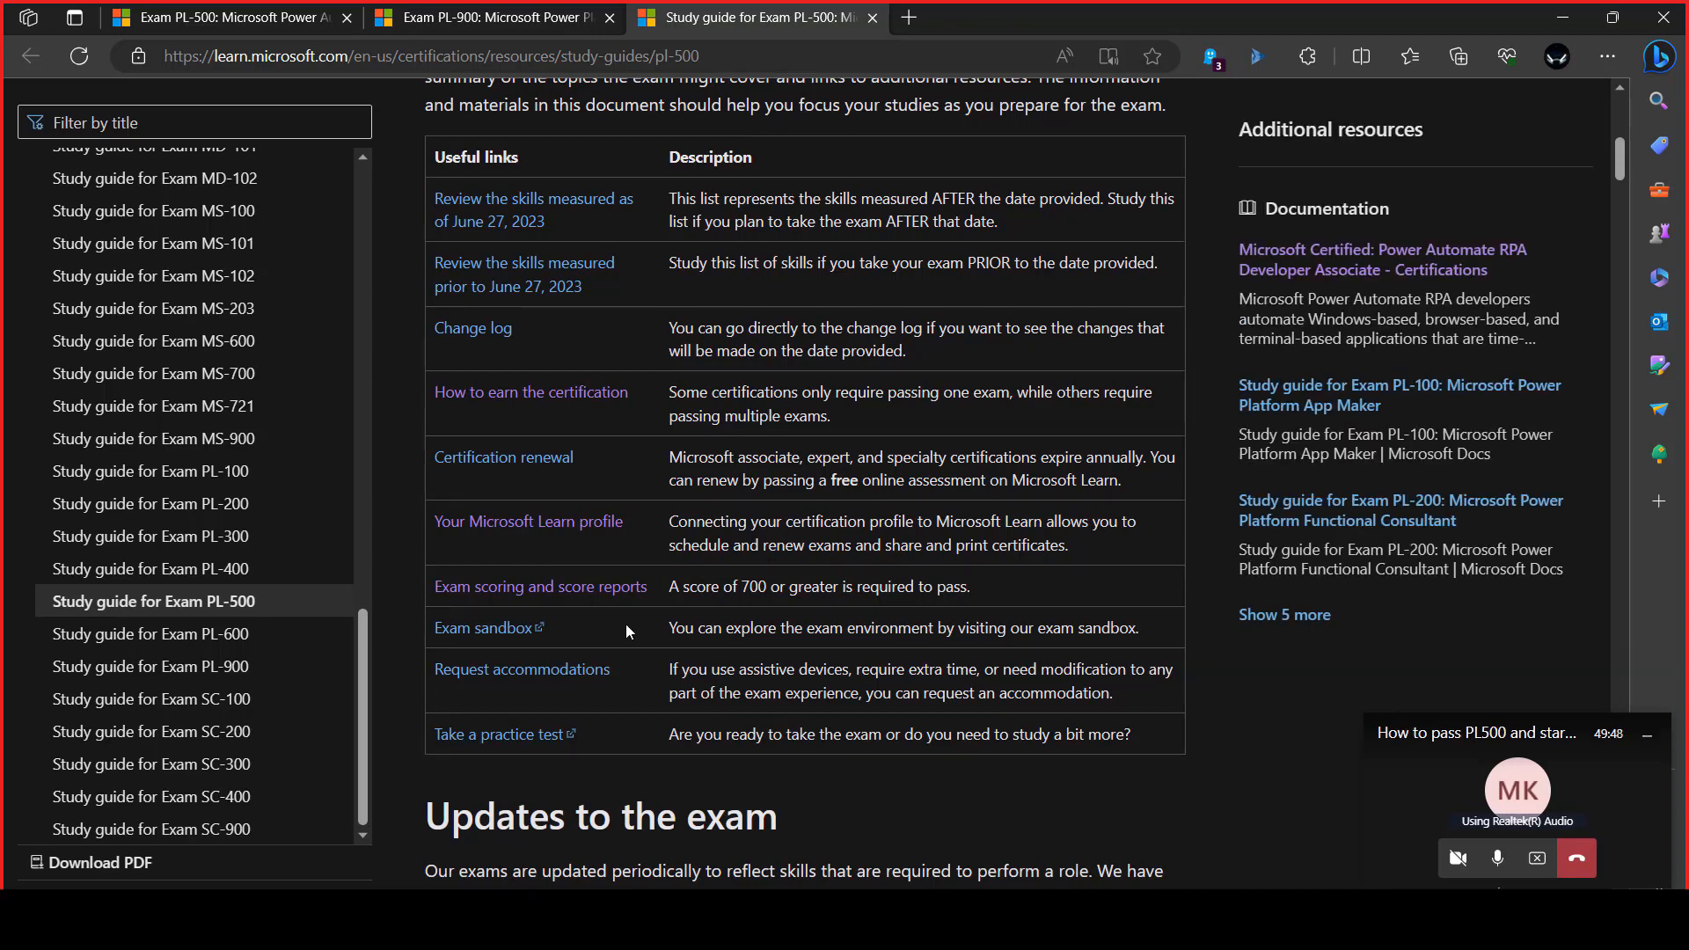
pyautogui.moveTo(599, 454)
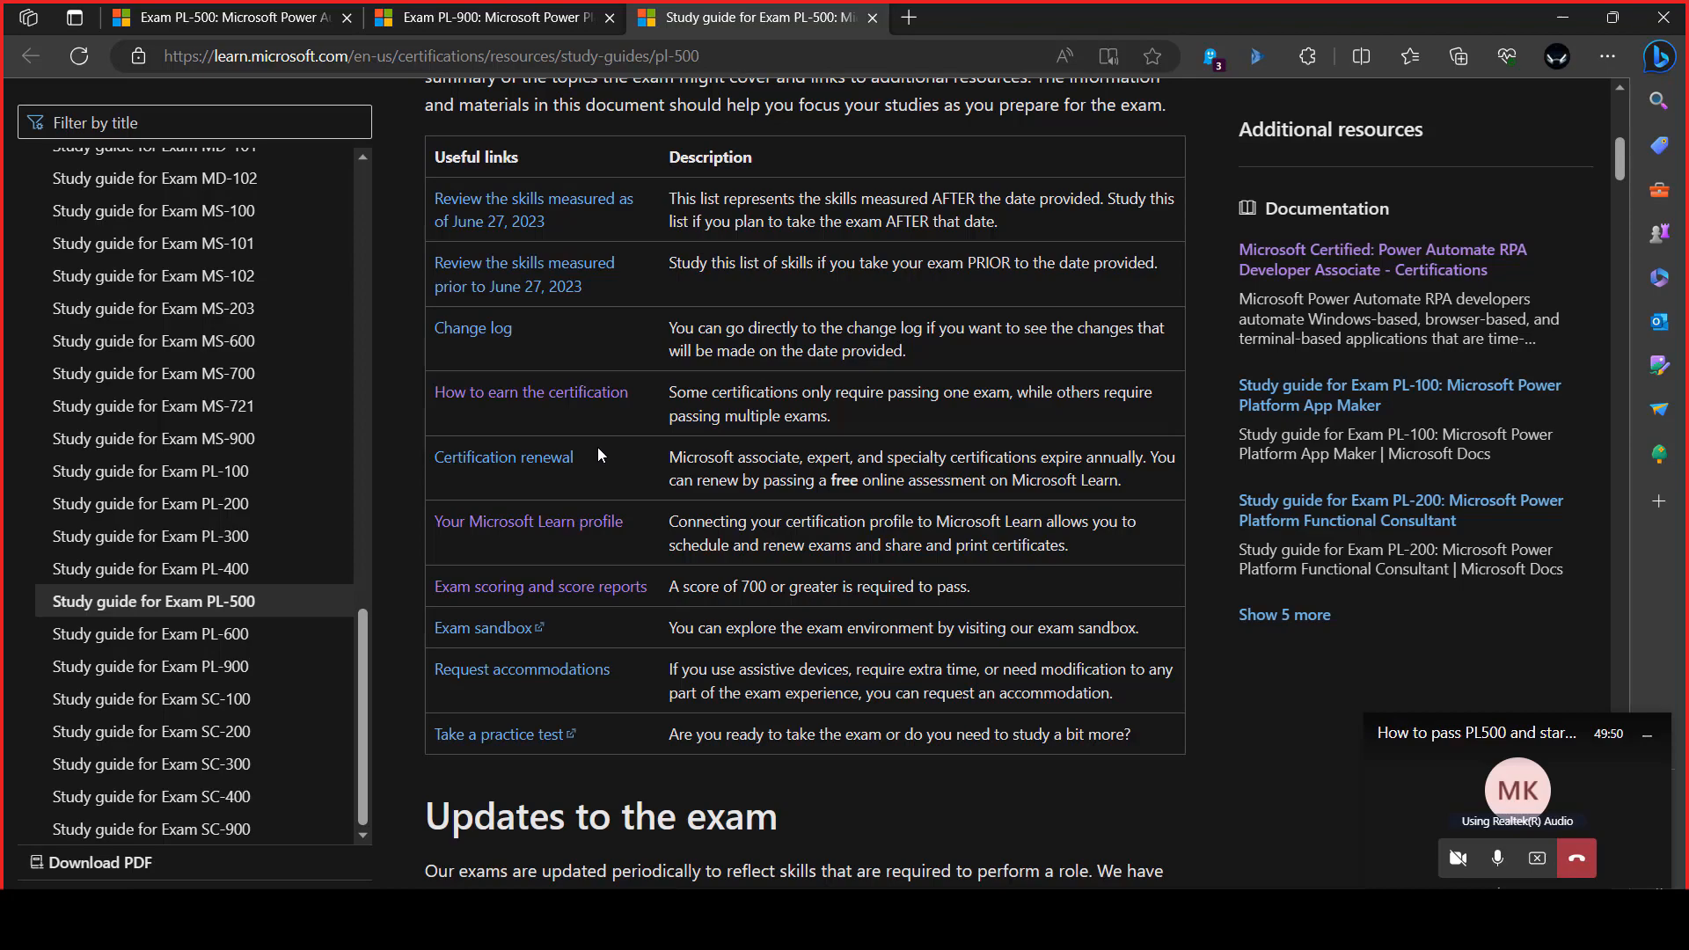
pyautogui.scroll(-3)
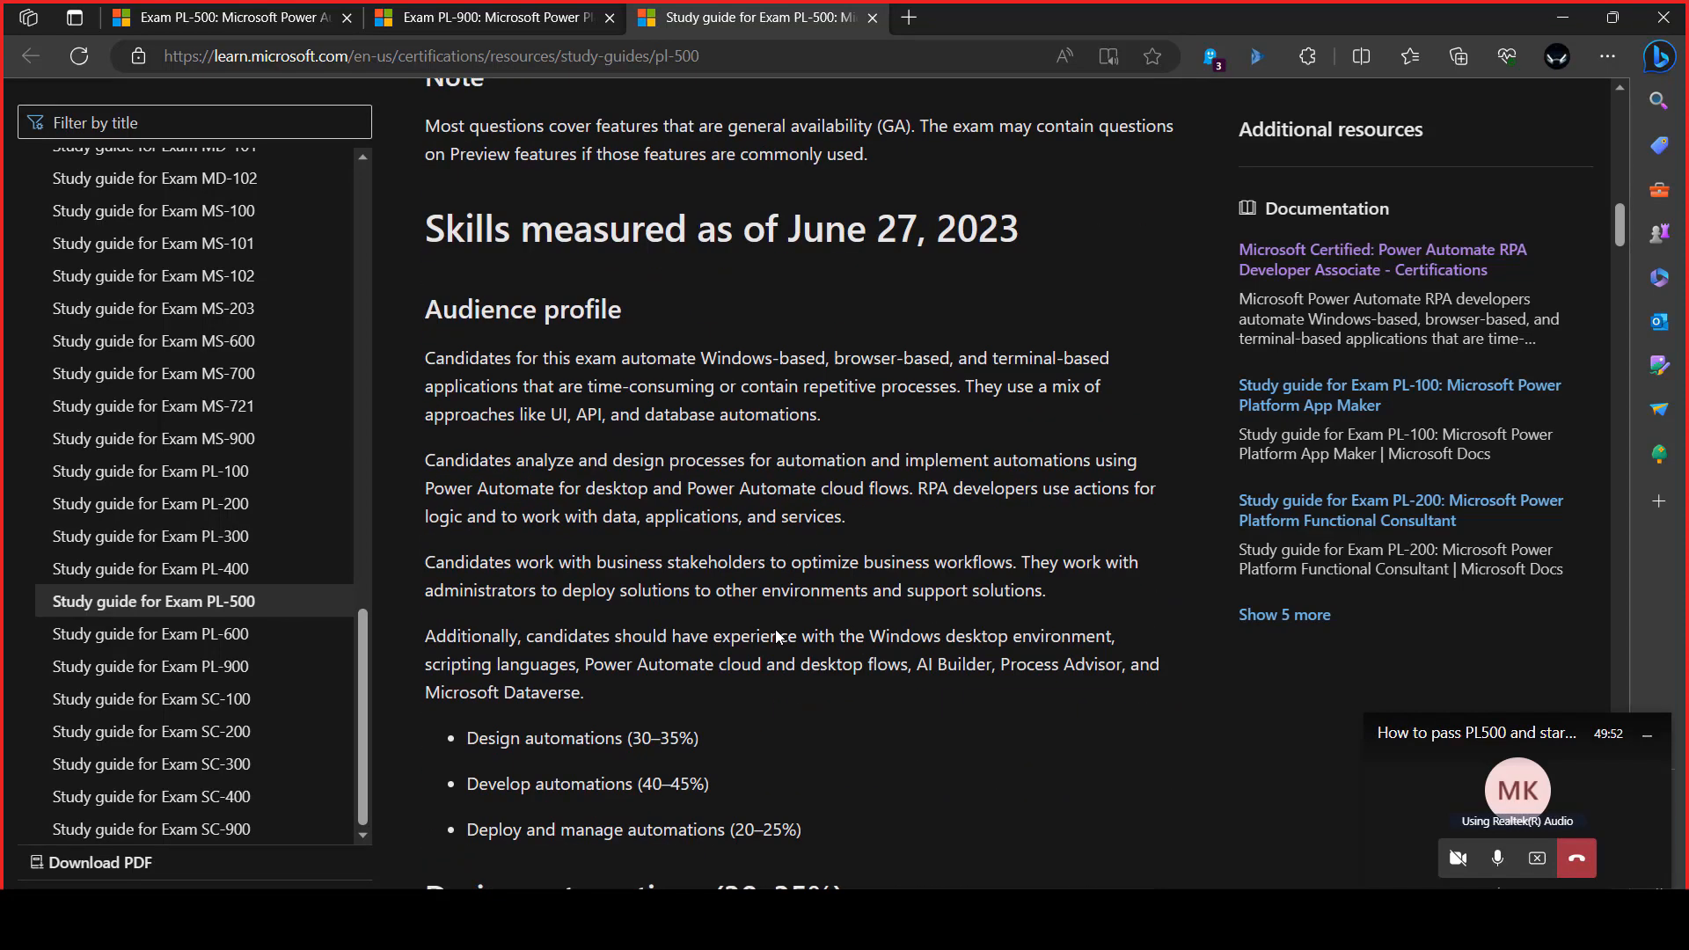
pyautogui.scroll(3)
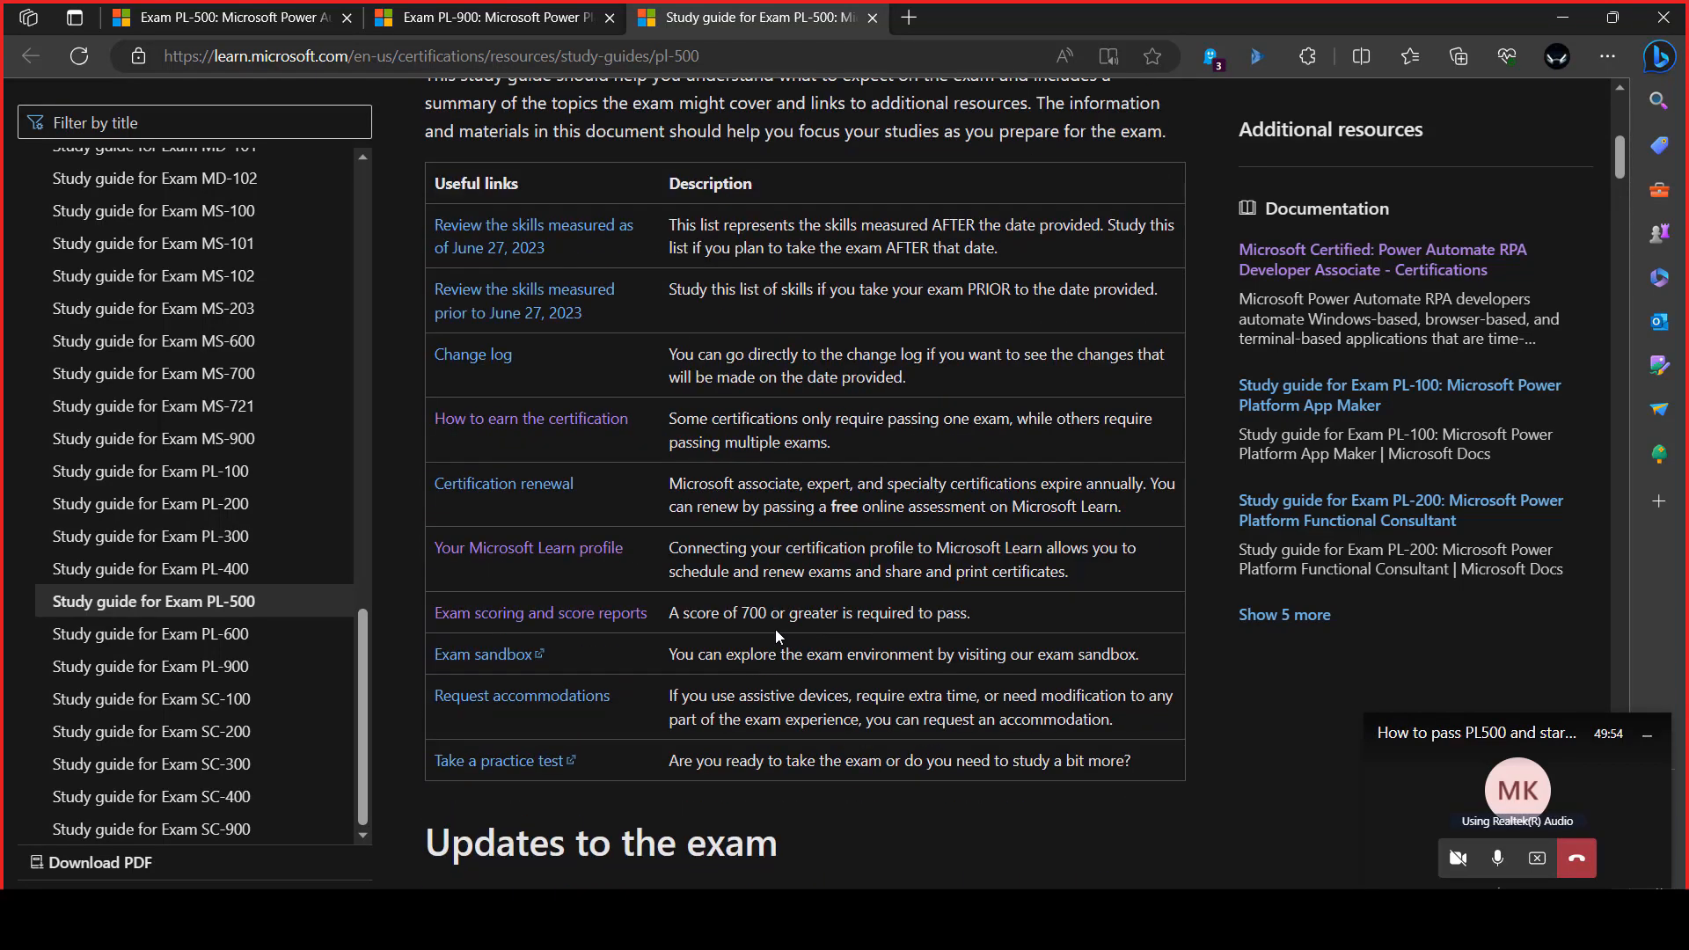
pyautogui.scroll(3)
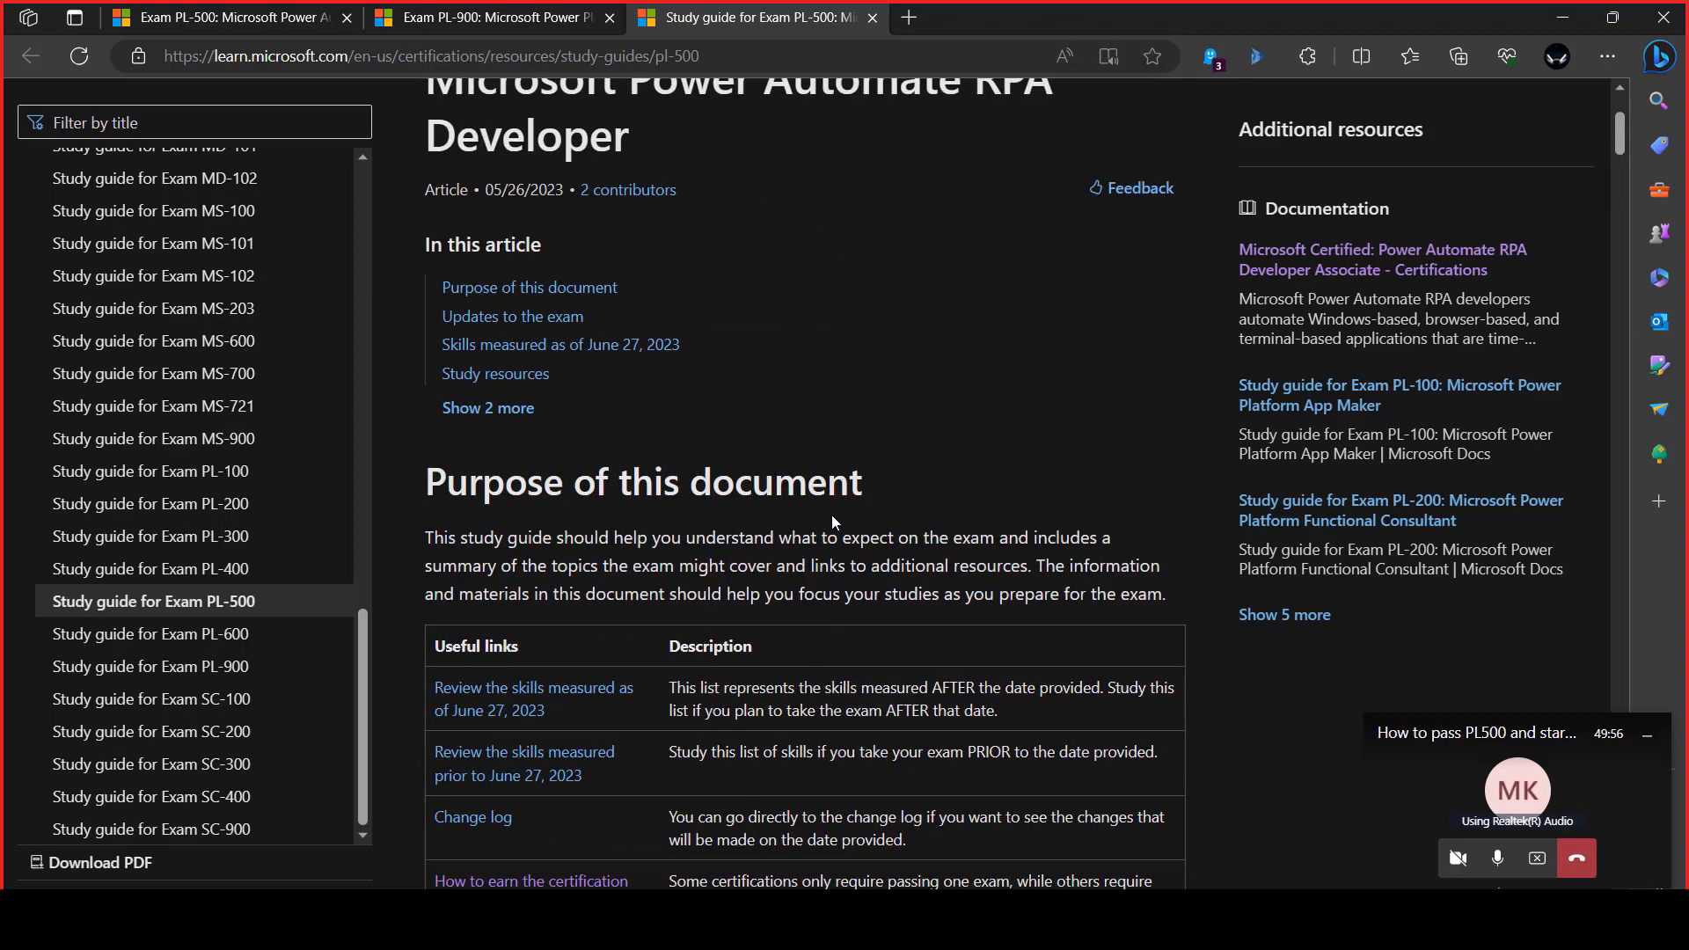
pyautogui.scroll(-3)
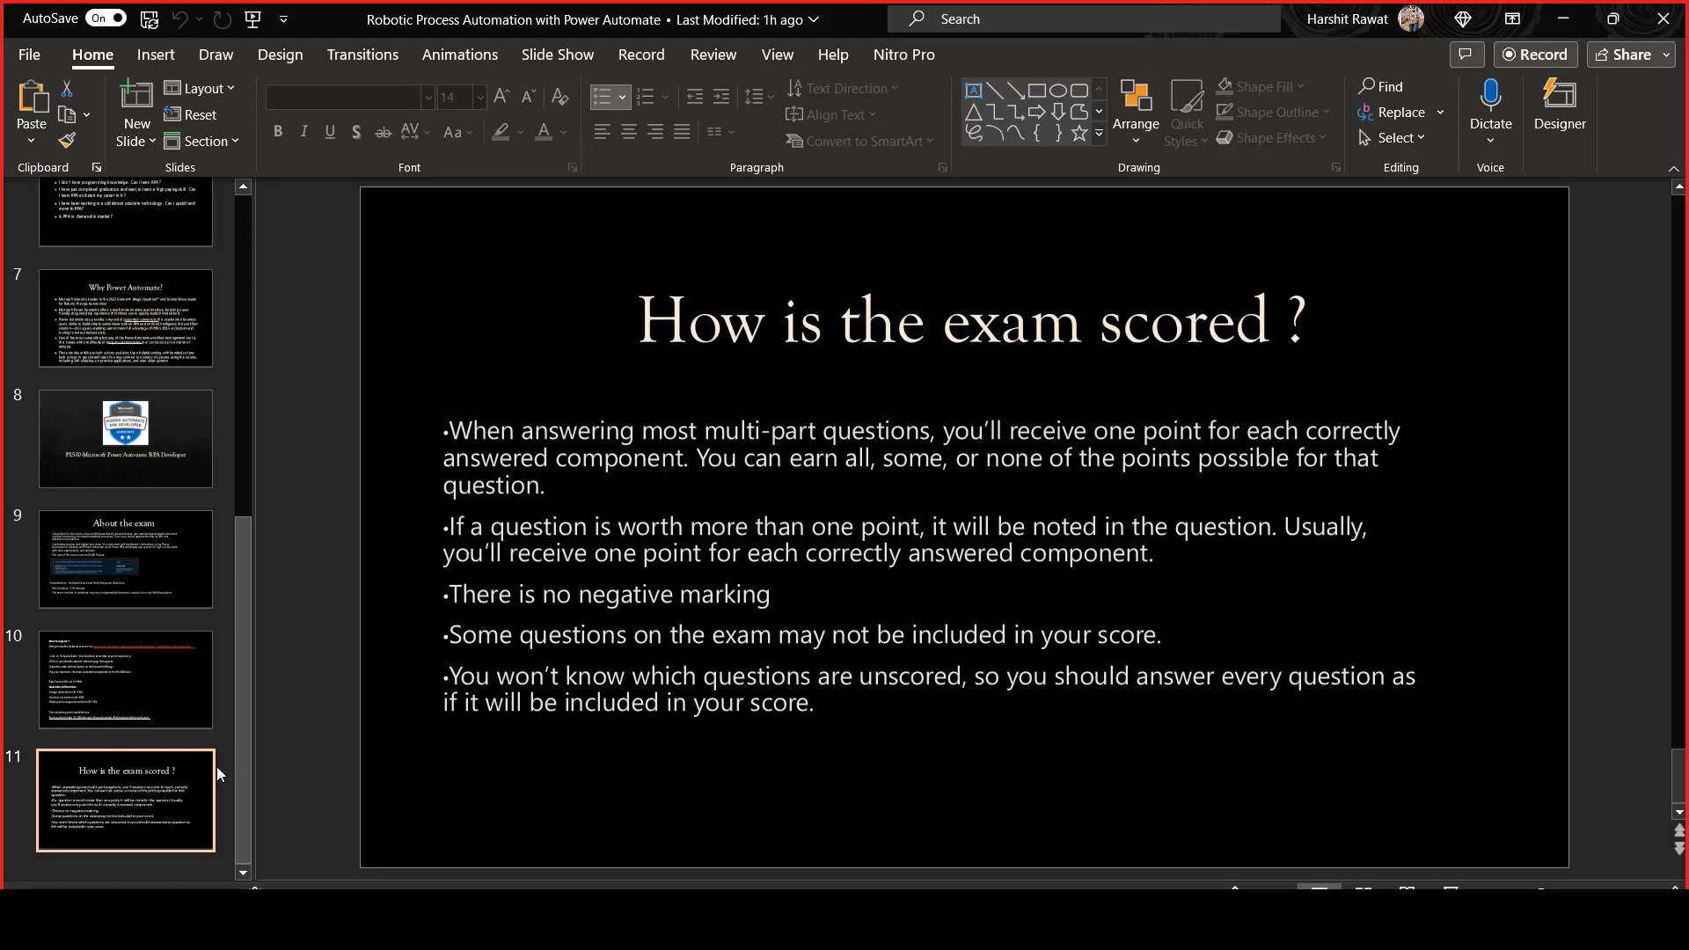
pyautogui.click(125, 680)
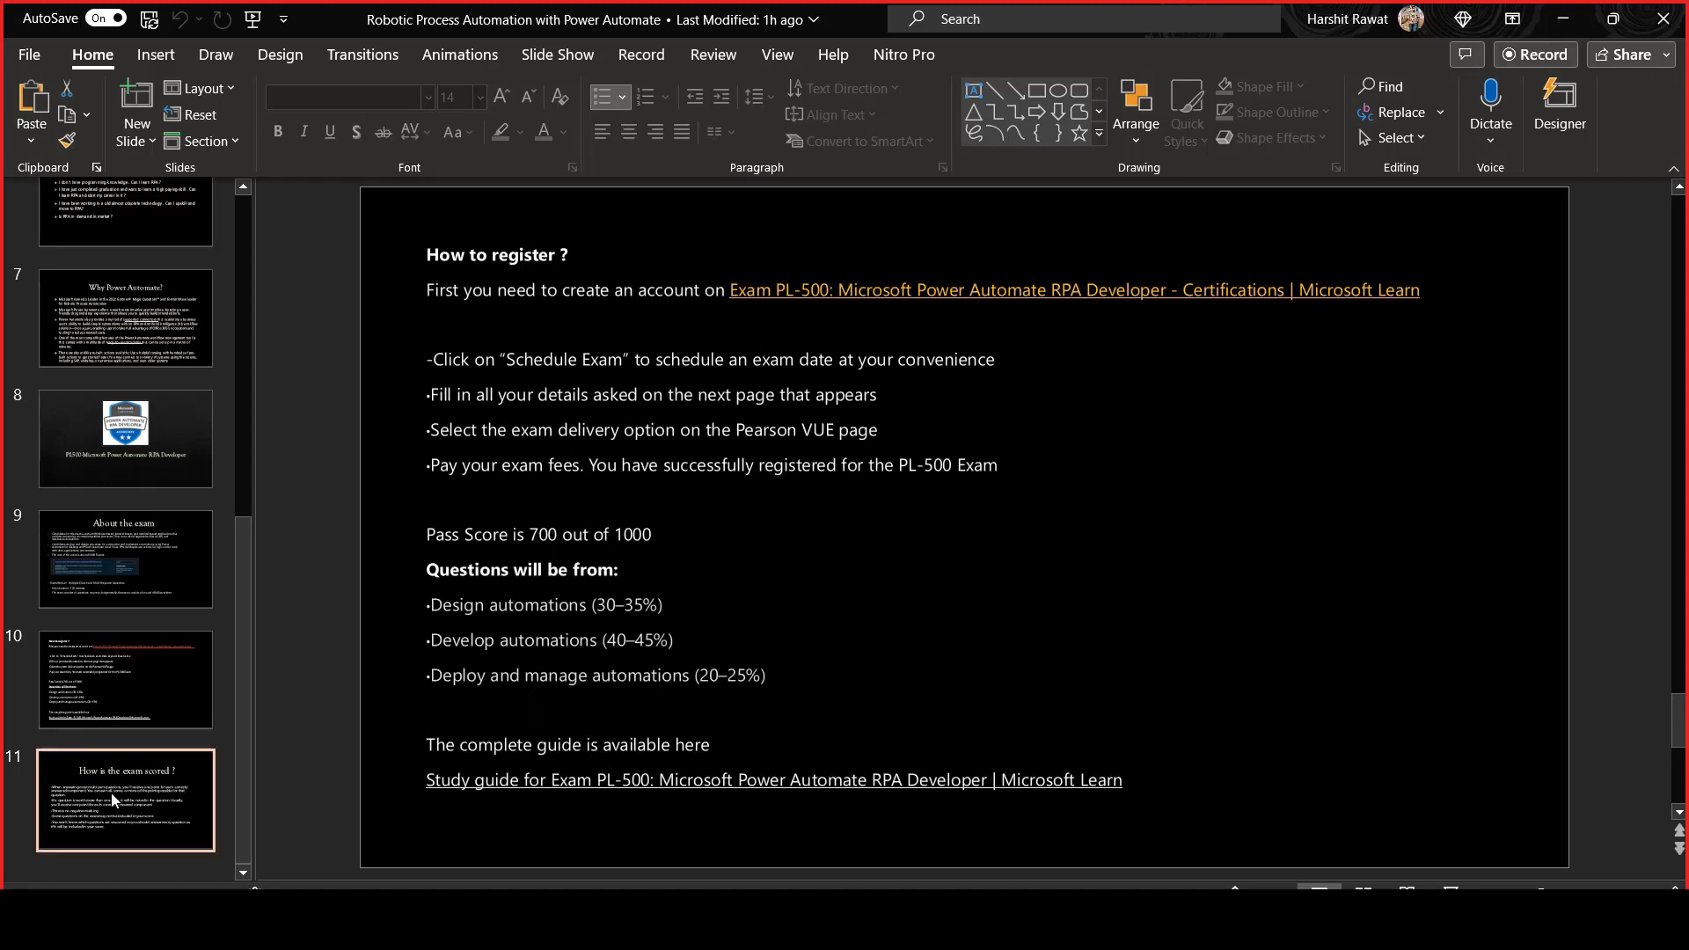
pyautogui.click(124, 799)
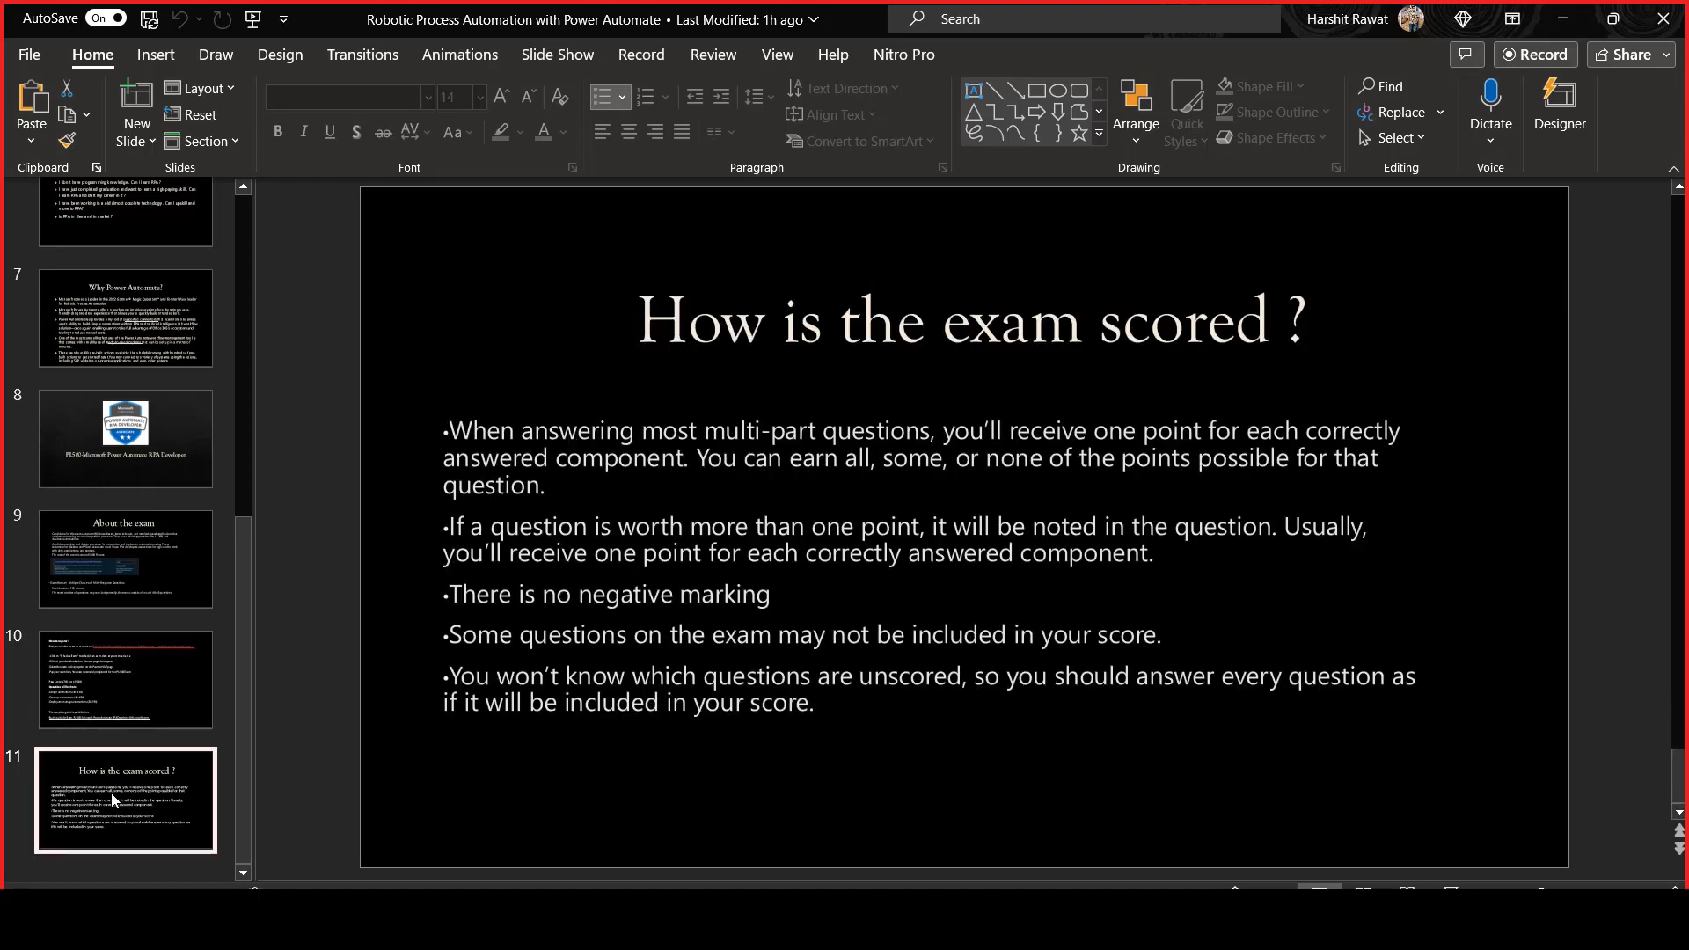